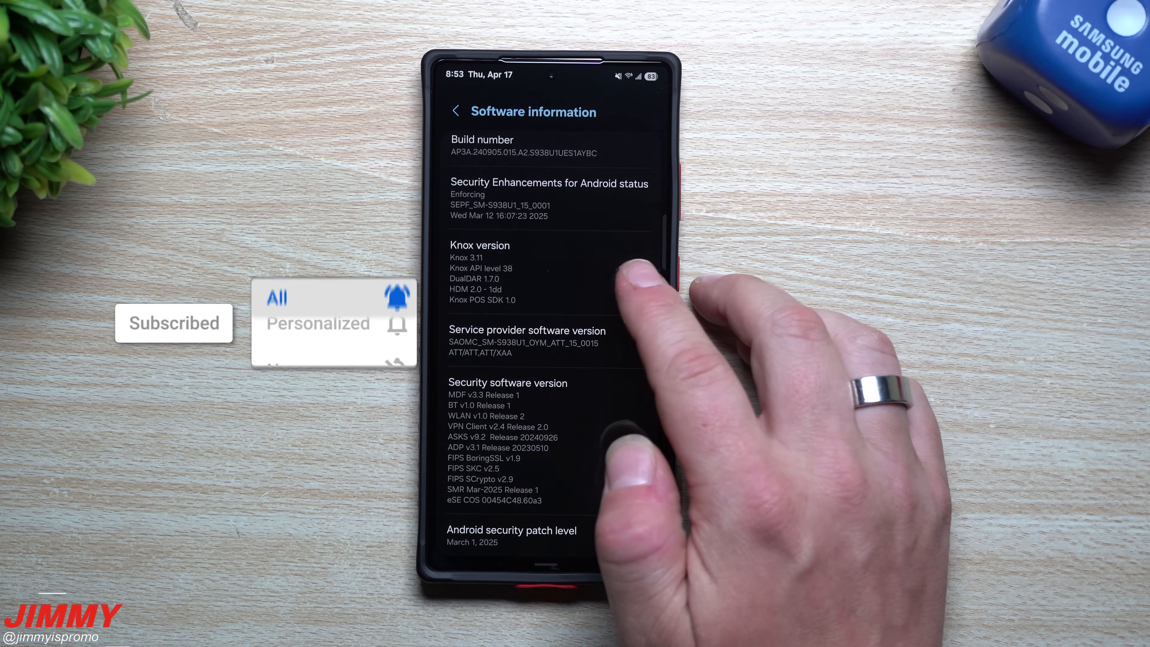
- Scroll down Software information toward the Google Play system update entry
scroll(down, 3)
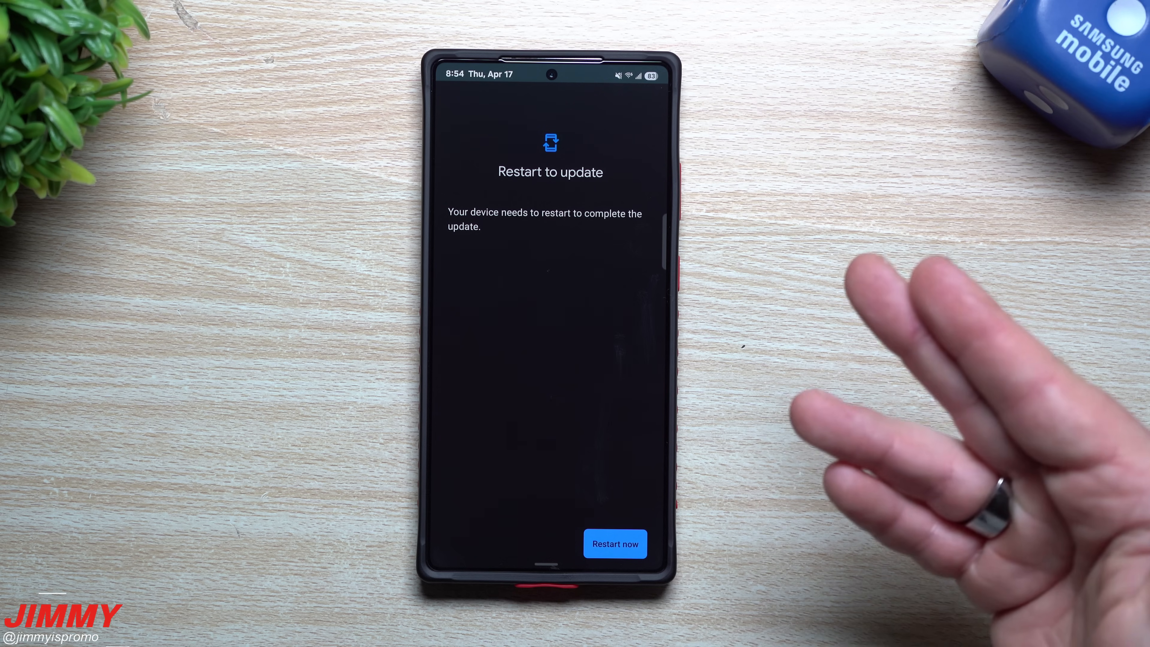
- Confirm 'Restart now' so the Google Play system update can finish installing
click(614, 543)
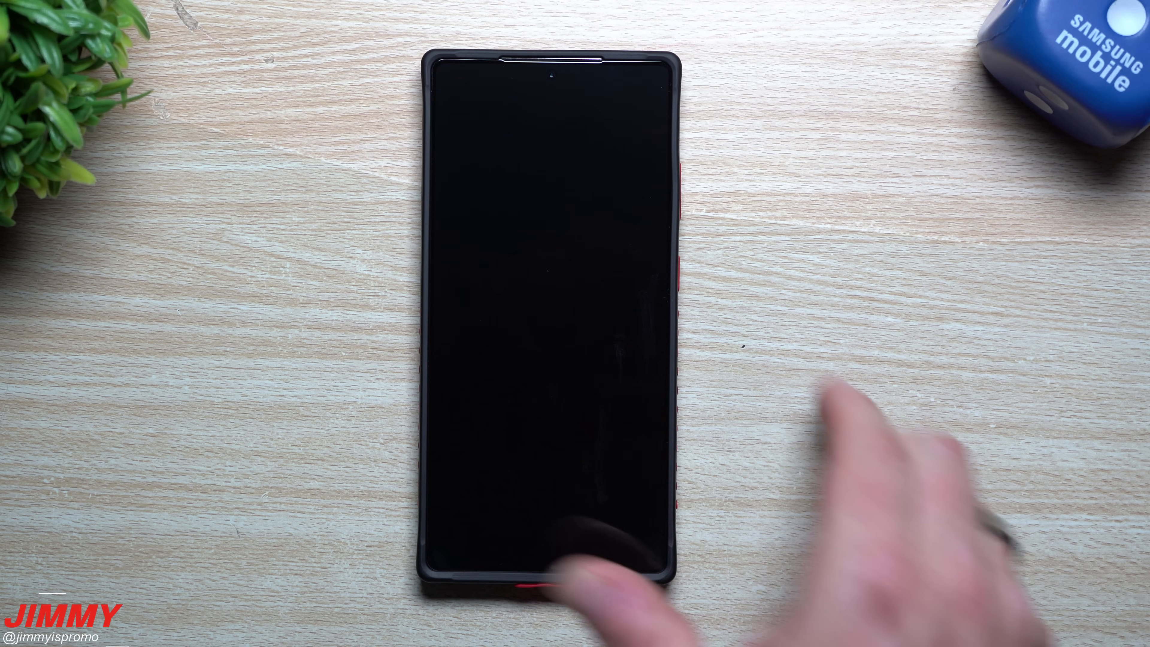
click(546, 564)
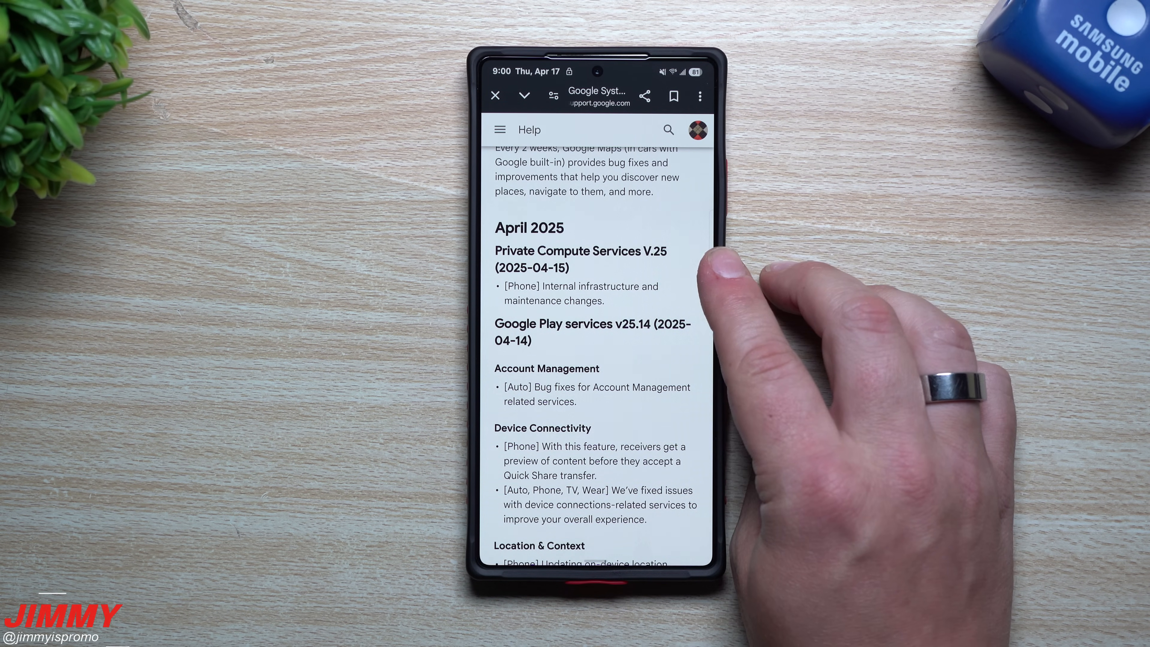
mouse_move(645, 323)
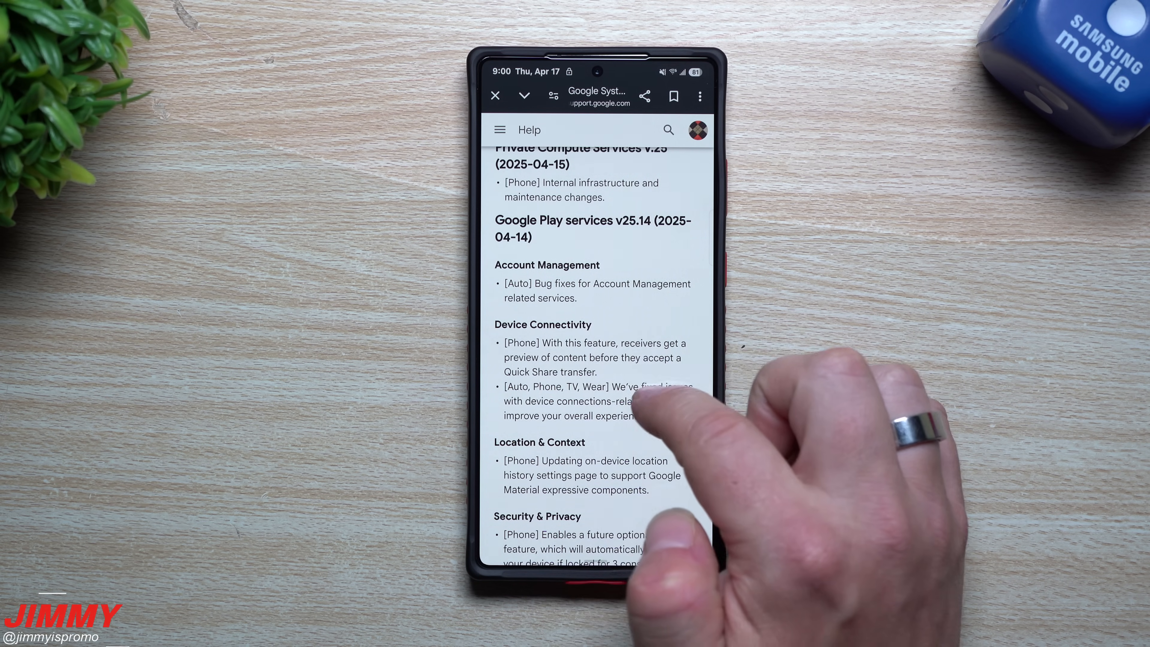
- Scroll the release notes down to the Google Play services v25.14 Security & Privacy entry
scroll(down, 3)
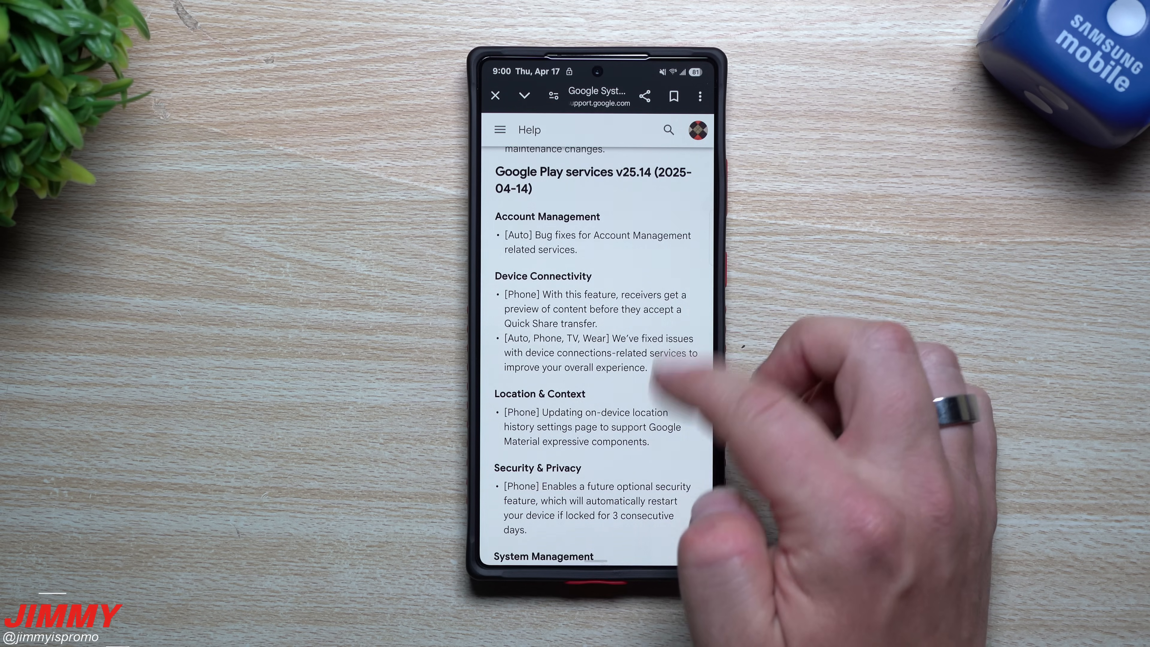
scroll(down, 3)
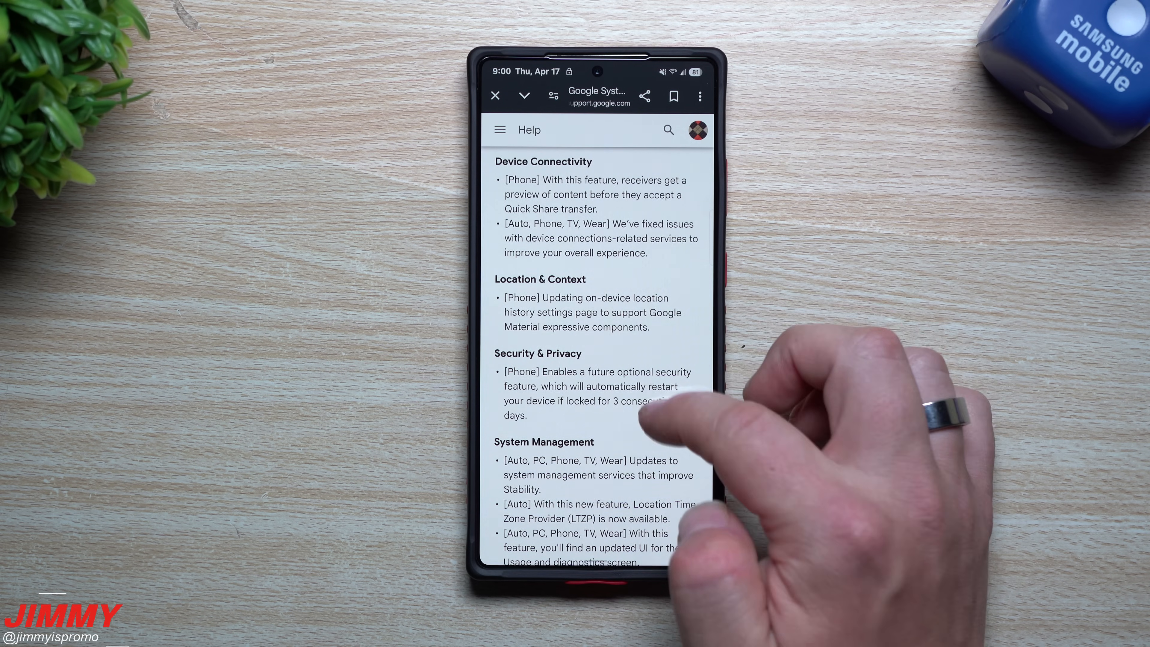
scroll(down, 3)
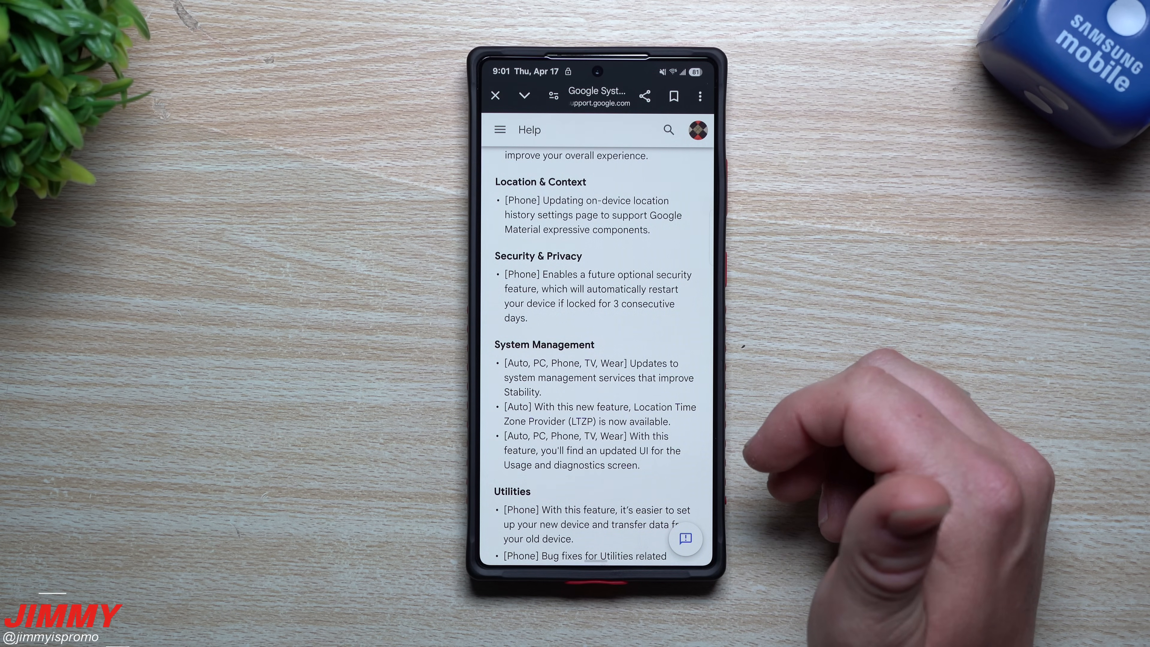
mouse_move(682, 454)
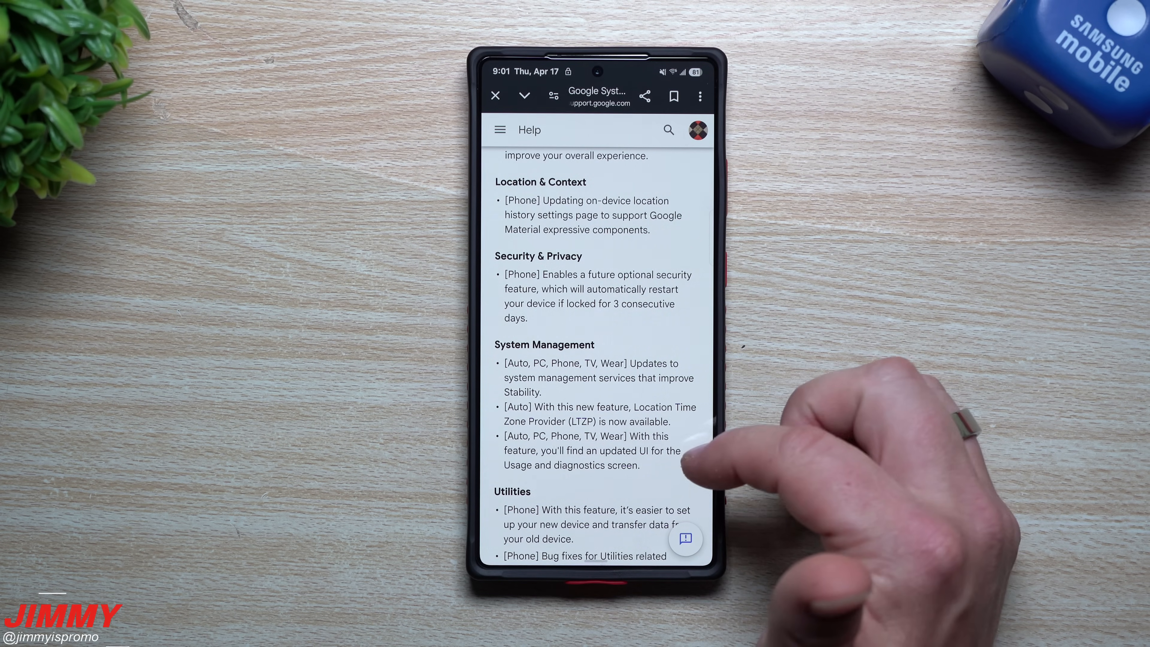
scroll(down, 3)
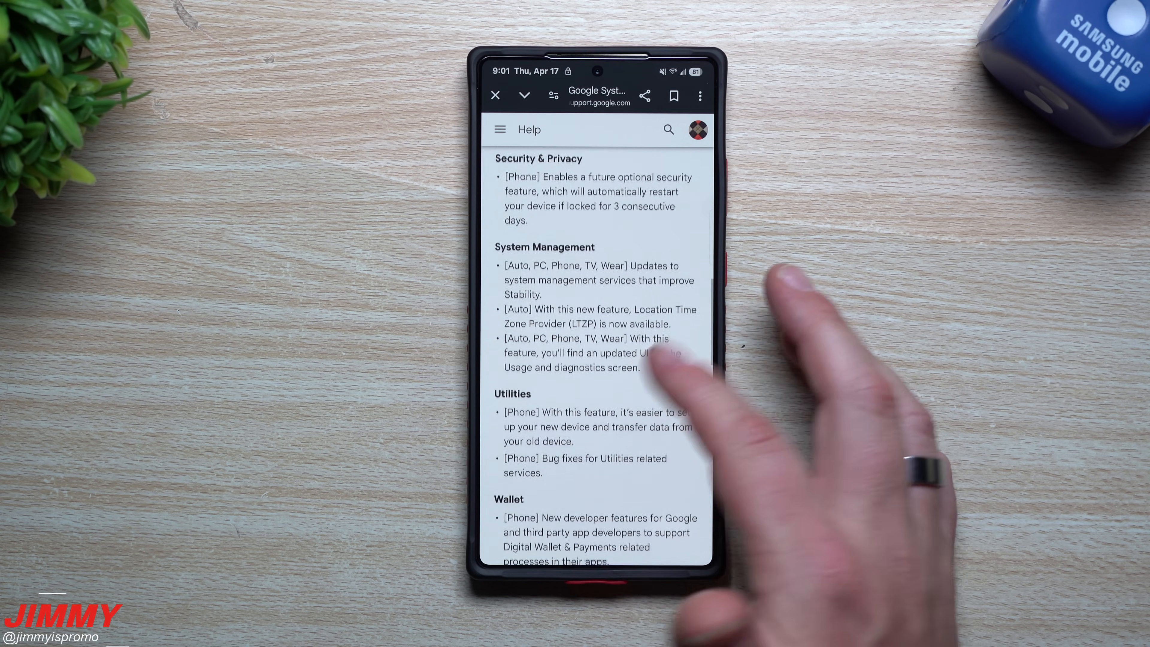
scroll(down, 3)
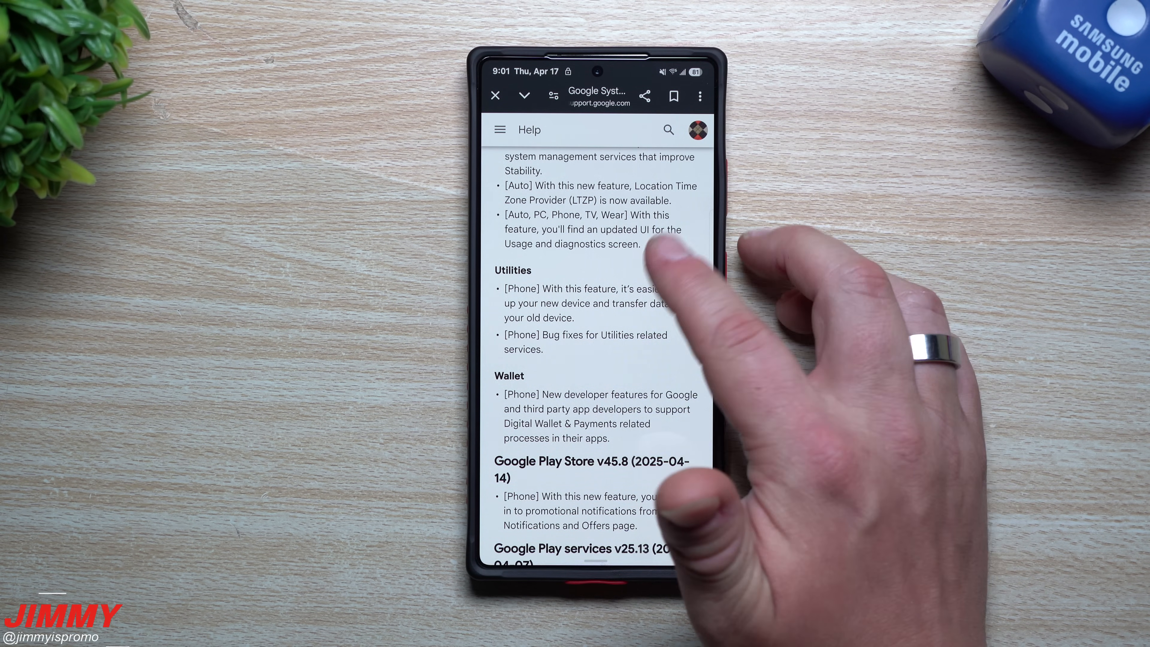
scroll(down, 3)
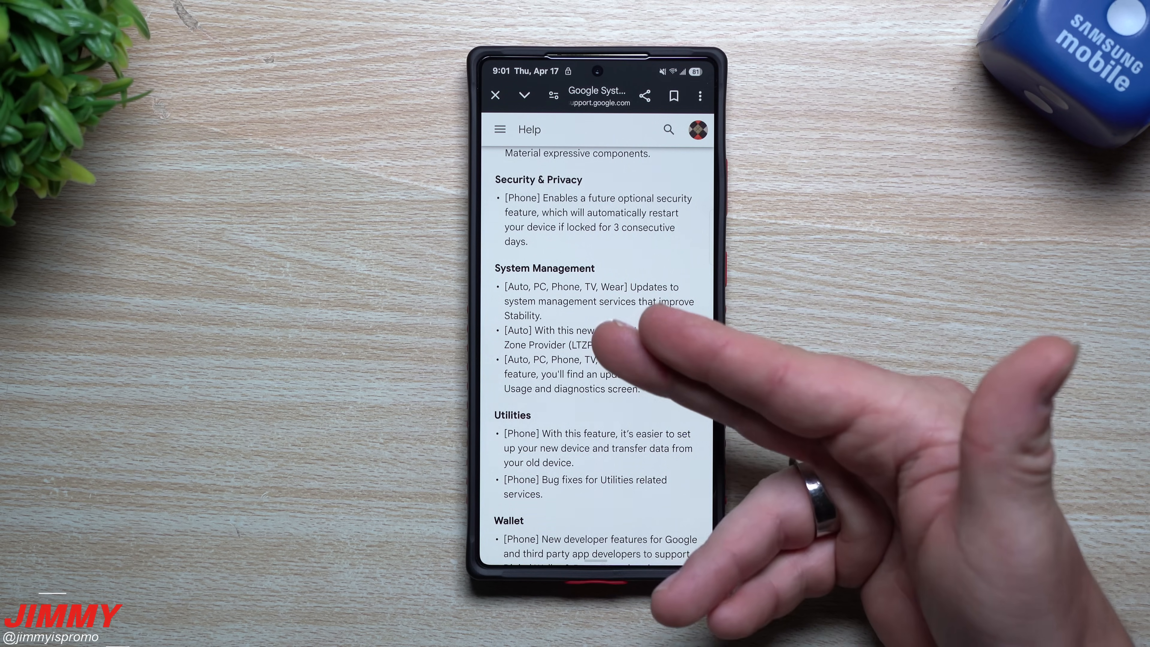
scroll(down, 3)
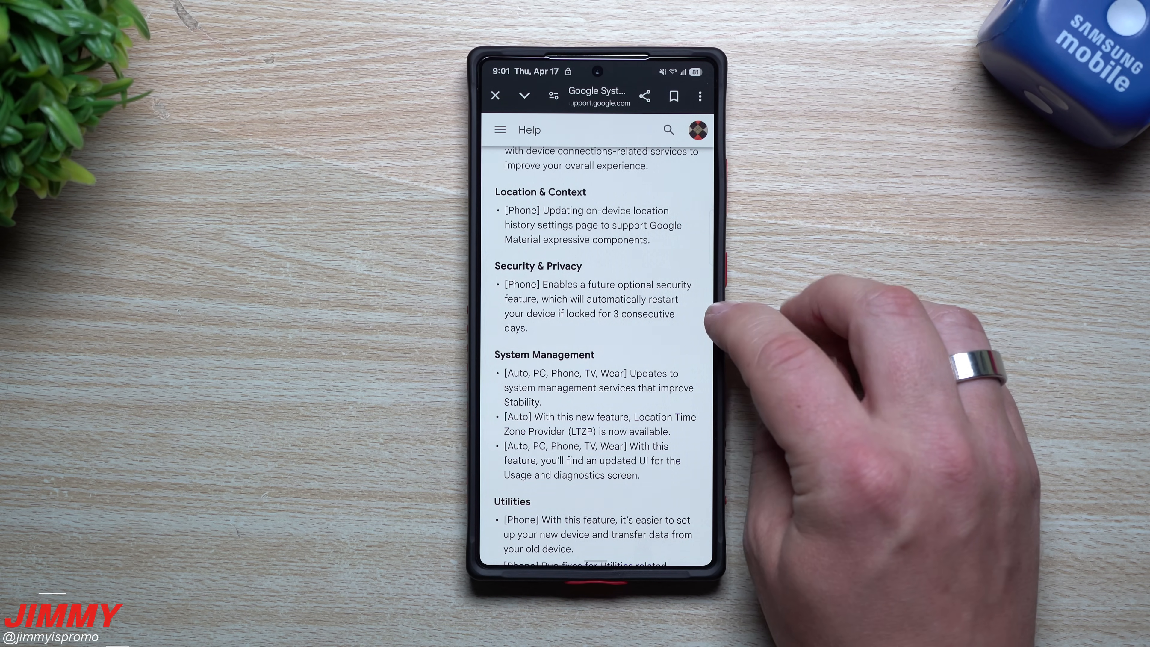
scroll(down, 3)
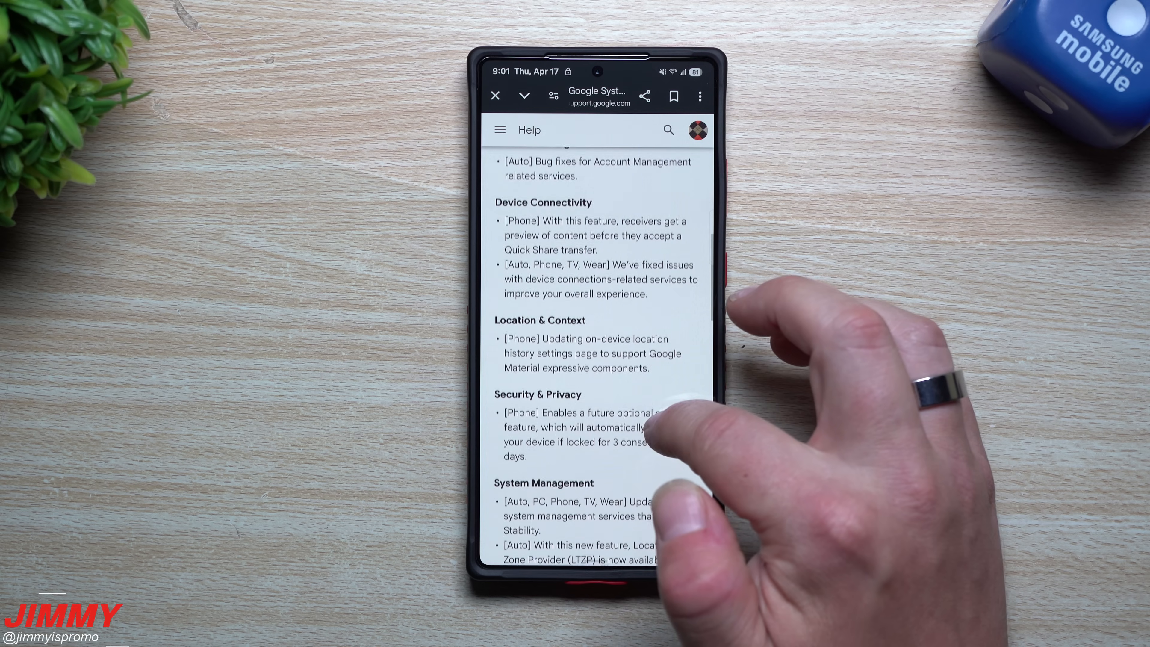
scroll(down, 3)
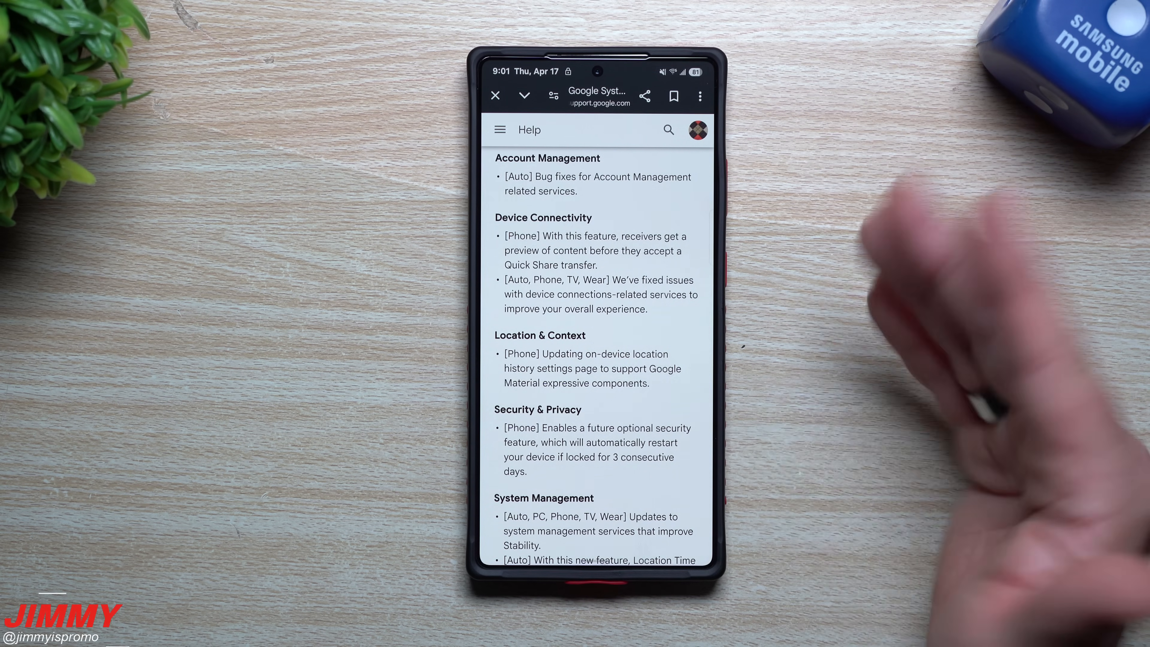